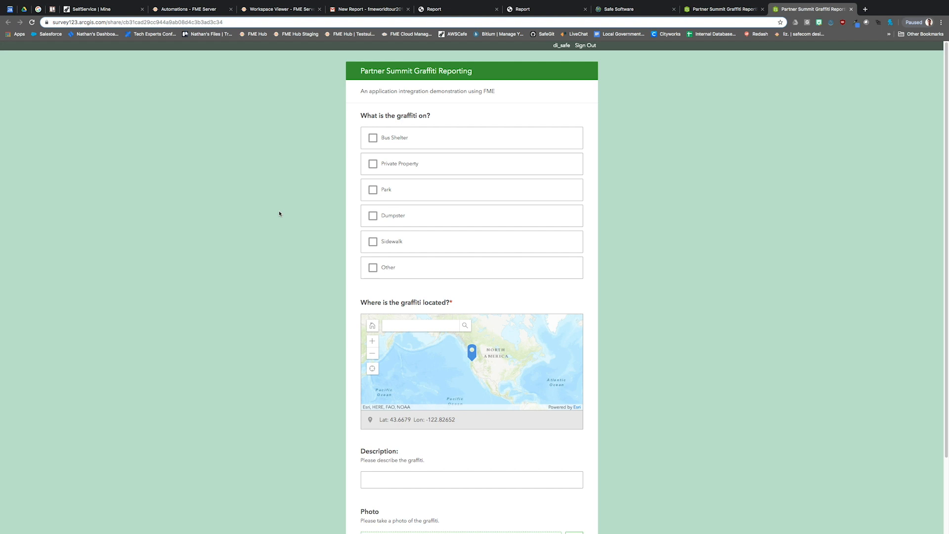
- Open the New Report email and view its index.html Graffiti Report with the lizard entry
left_click(373, 164)
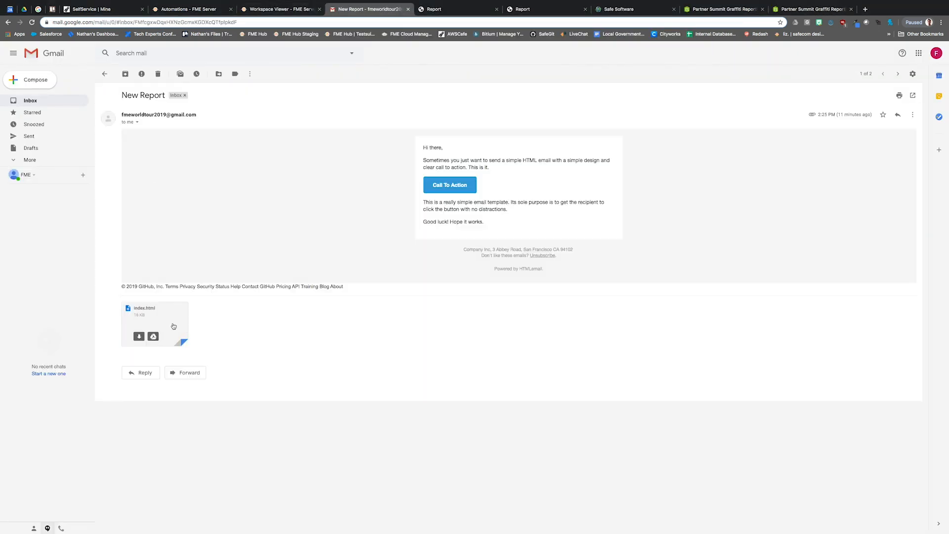
left_click(139, 337)
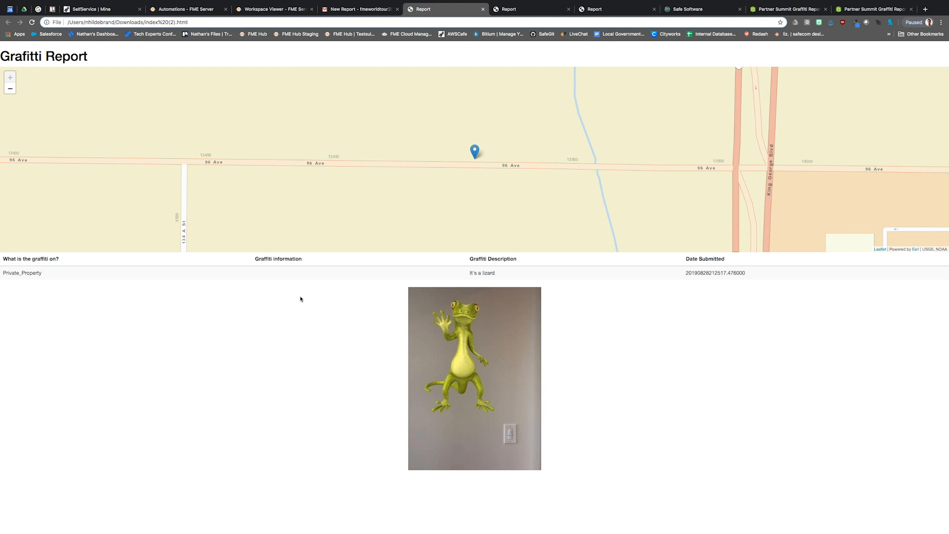
- Show the survey's FME Server webhook, triggered on new record submissions and switched On
left_click(781, 9)
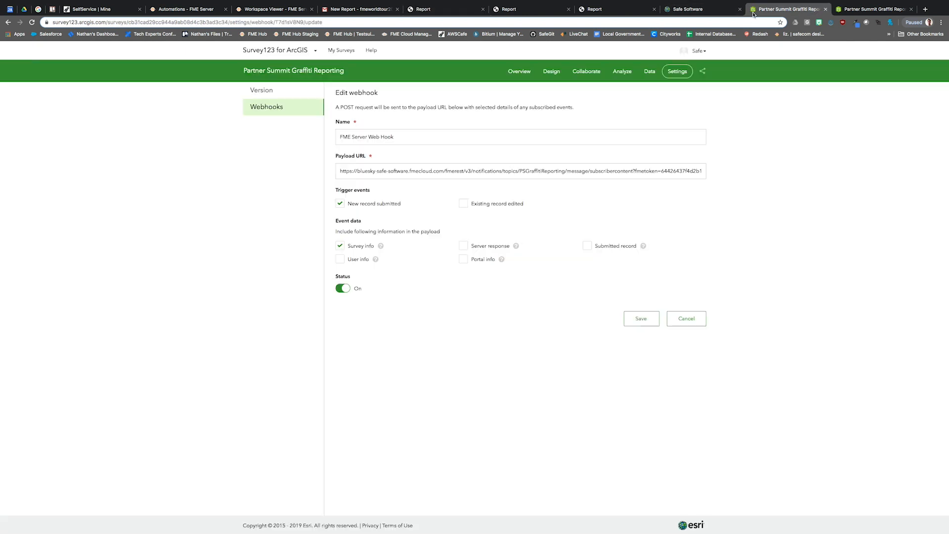
mouse_move(825, 211)
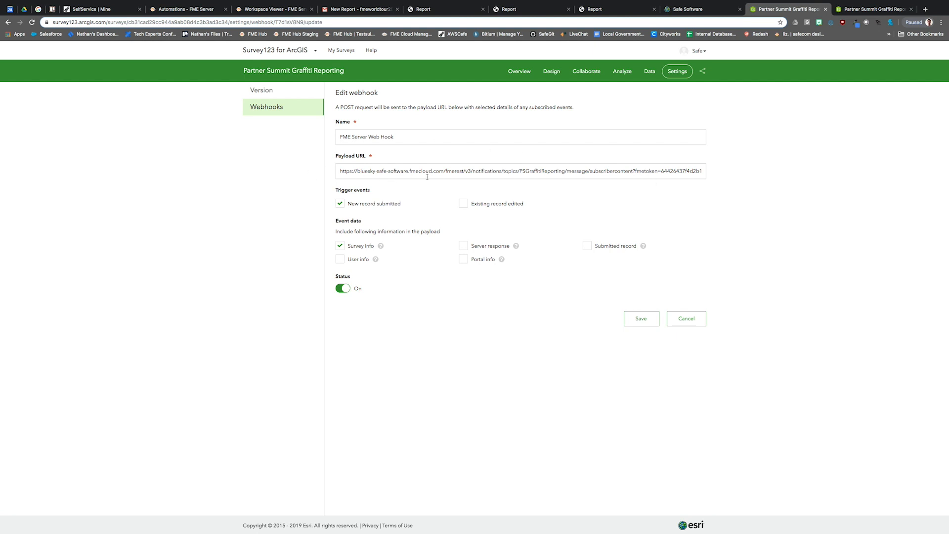
mouse_move(574, 182)
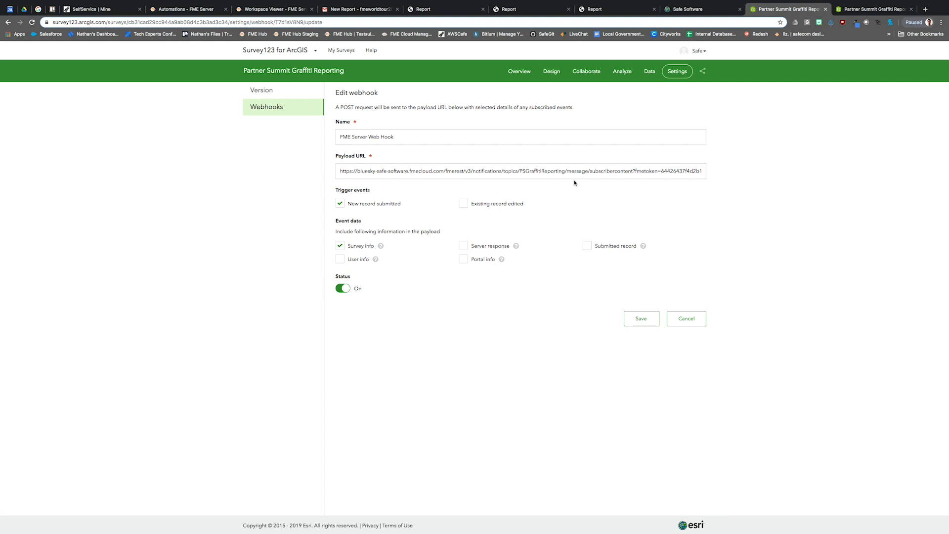
- Search Notifications > Topics for 'ps' and open the PSGraffitiReporting topic
left_click(184, 9)
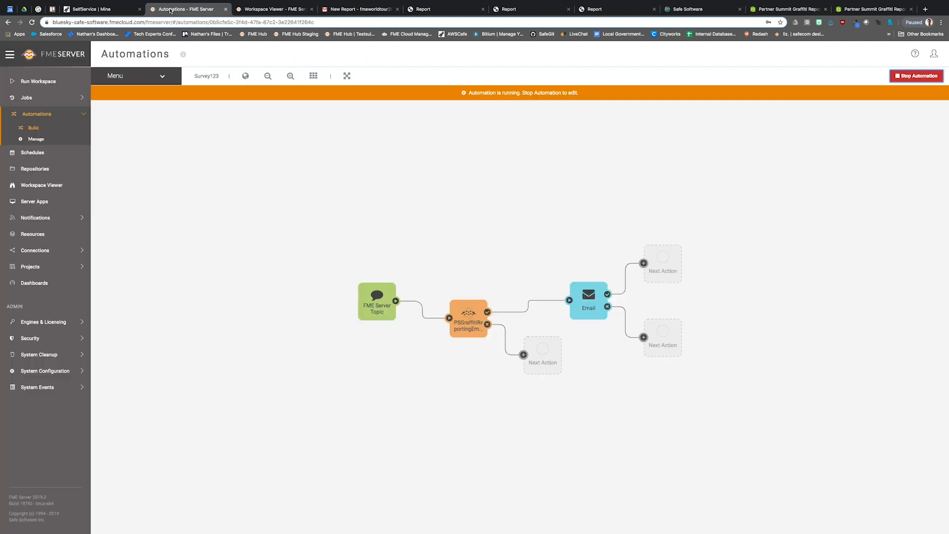
mouse_move(40, 221)
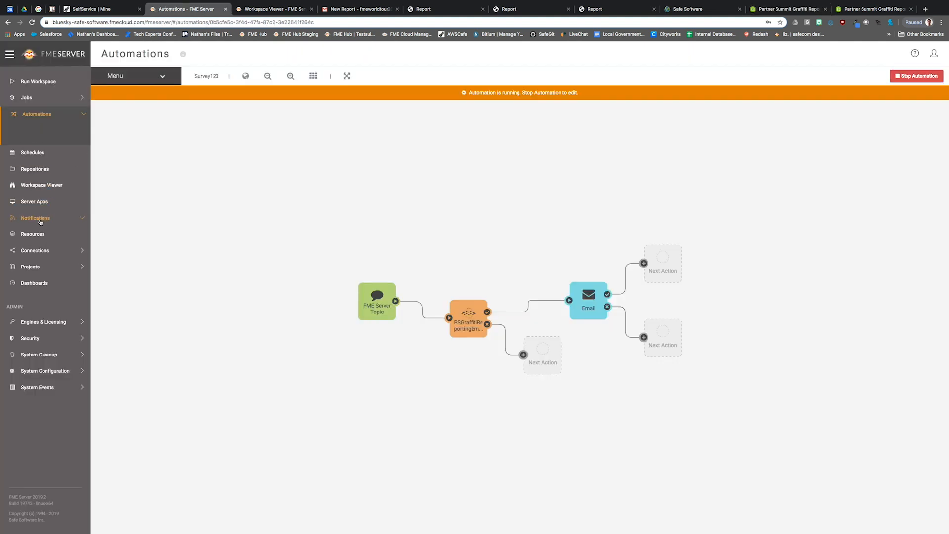
left_click(35, 217)
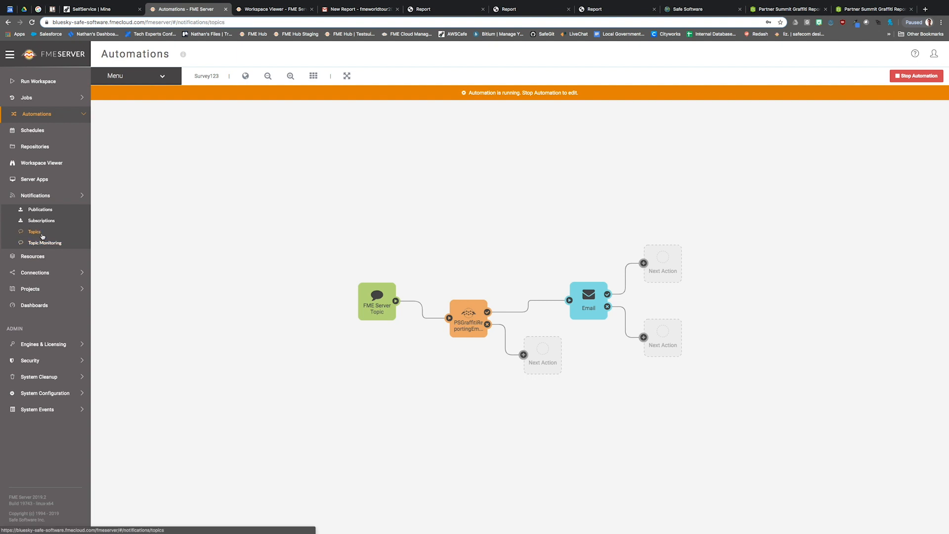
left_click(34, 231)
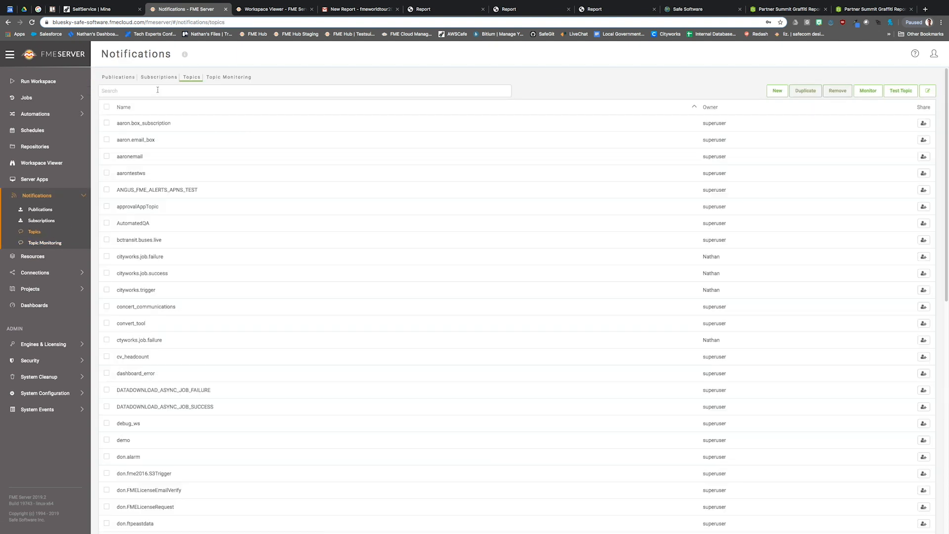
type("ps")
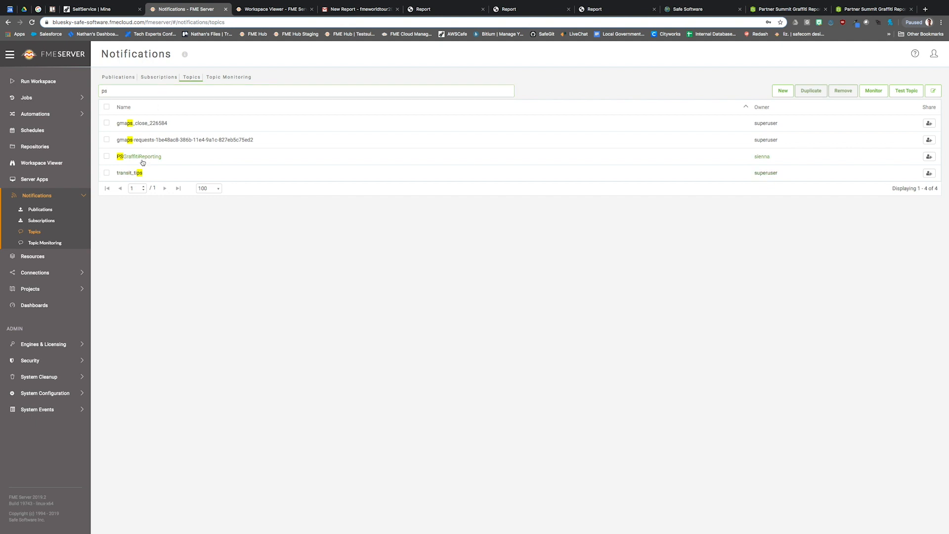
left_click(138, 156)
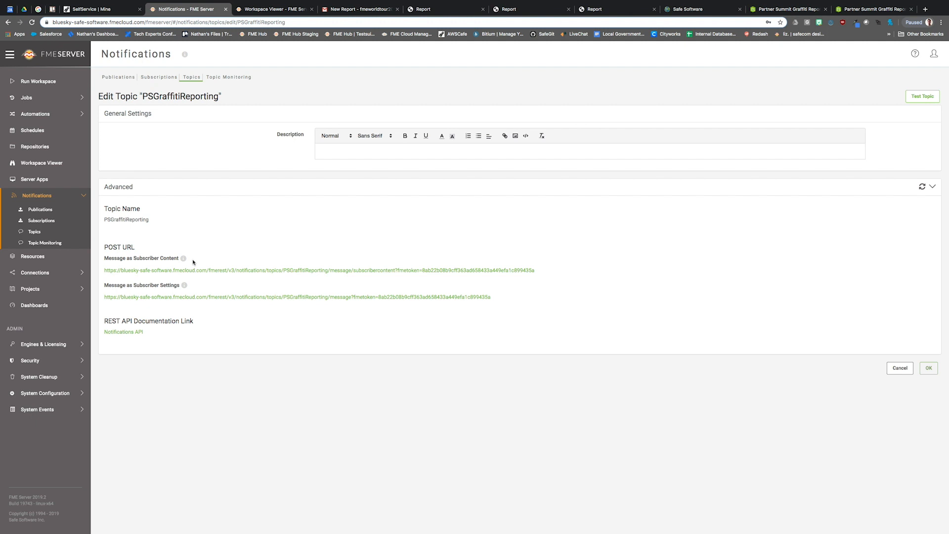
mouse_move(452, 102)
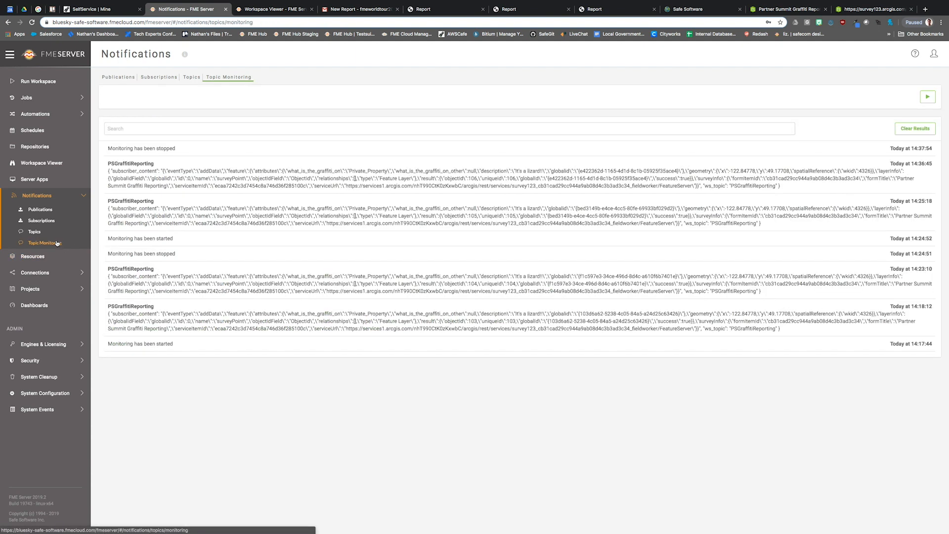
- Monitor PSGraffitiReporting, clear old results, and view the new Bus_Shelter 'This is a test' message
left_click(926, 96)
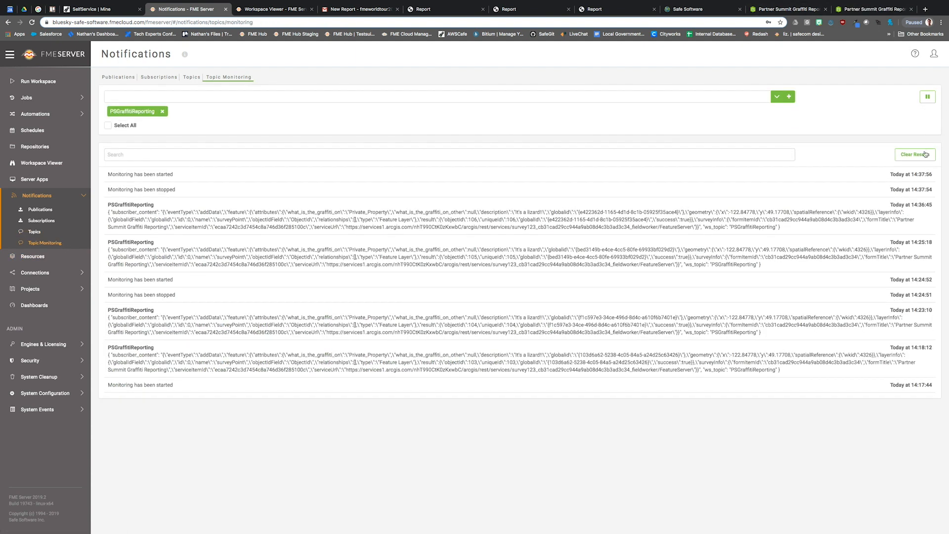
left_click(875, 8)
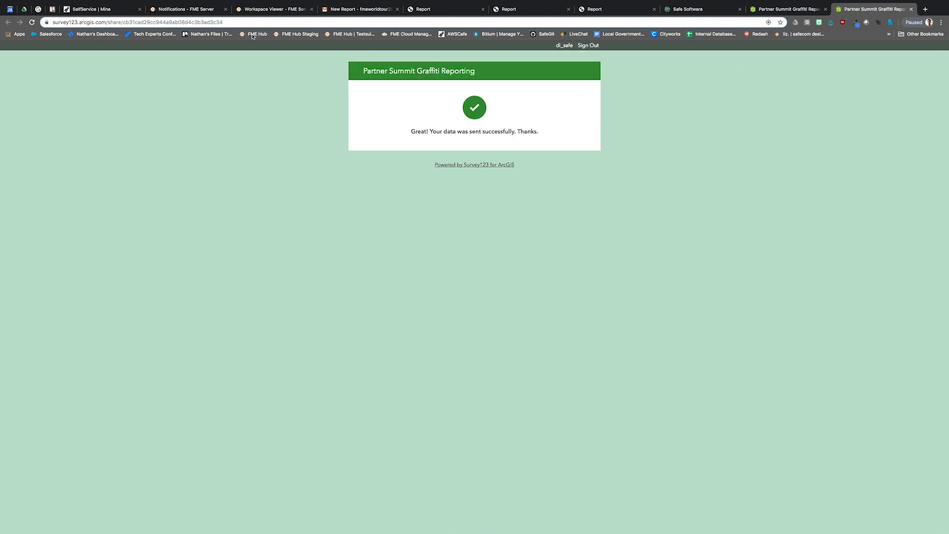
left_click(186, 9)
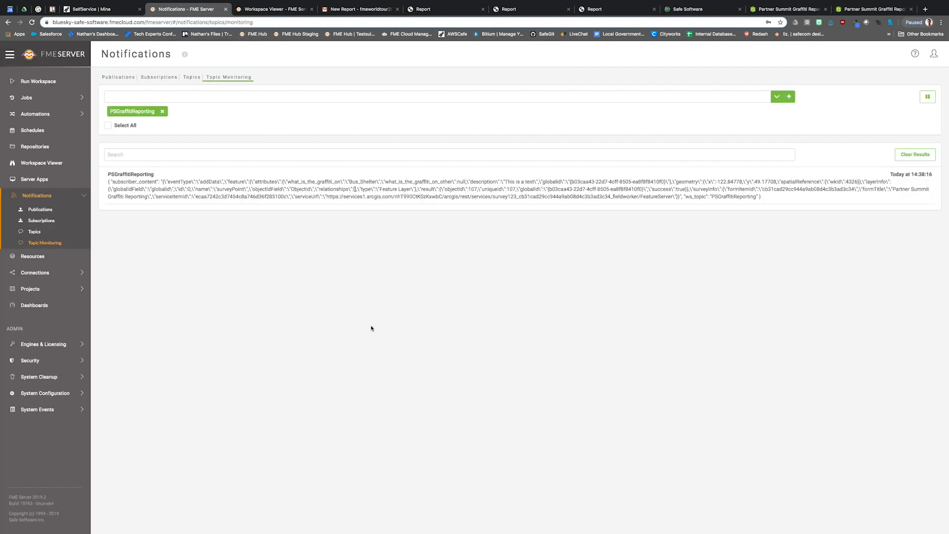
mouse_move(370, 316)
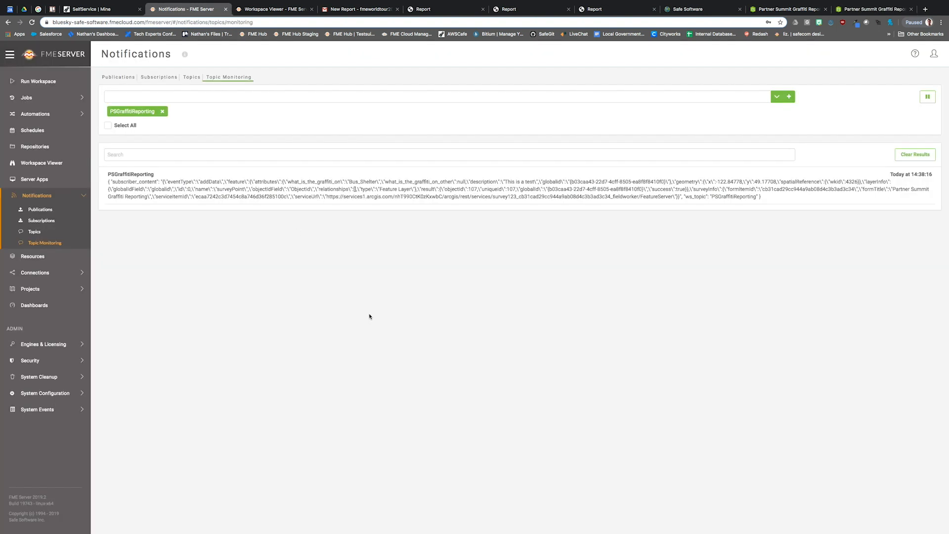
mouse_move(376, 304)
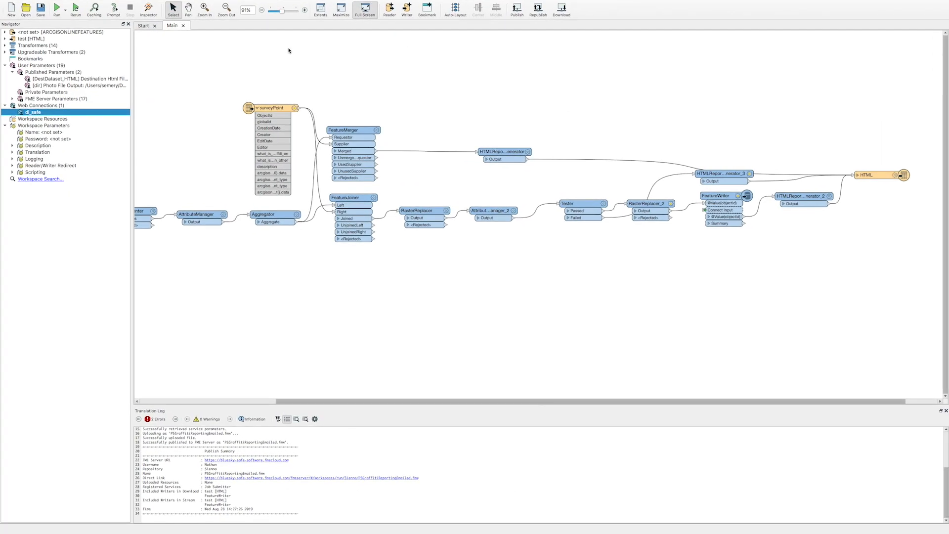
mouse_move(333, 79)
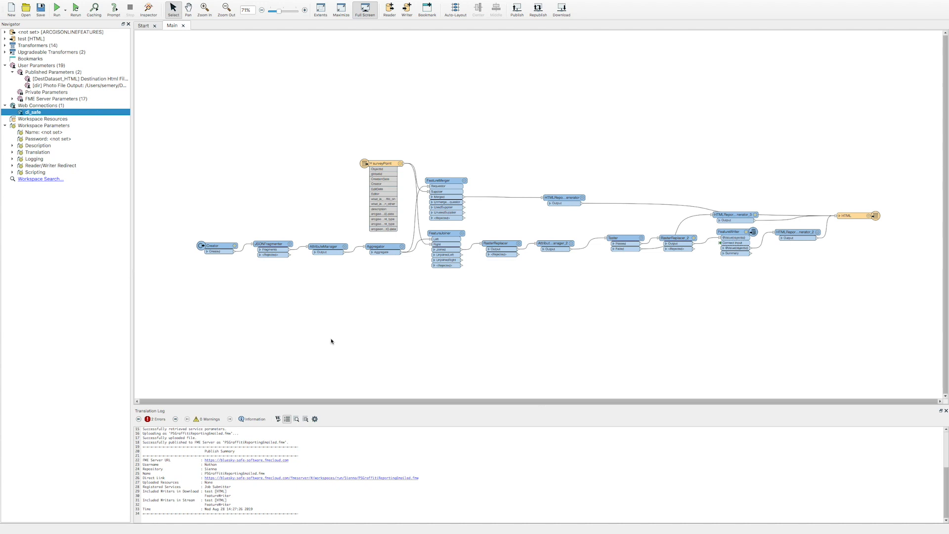
mouse_move(127, 93)
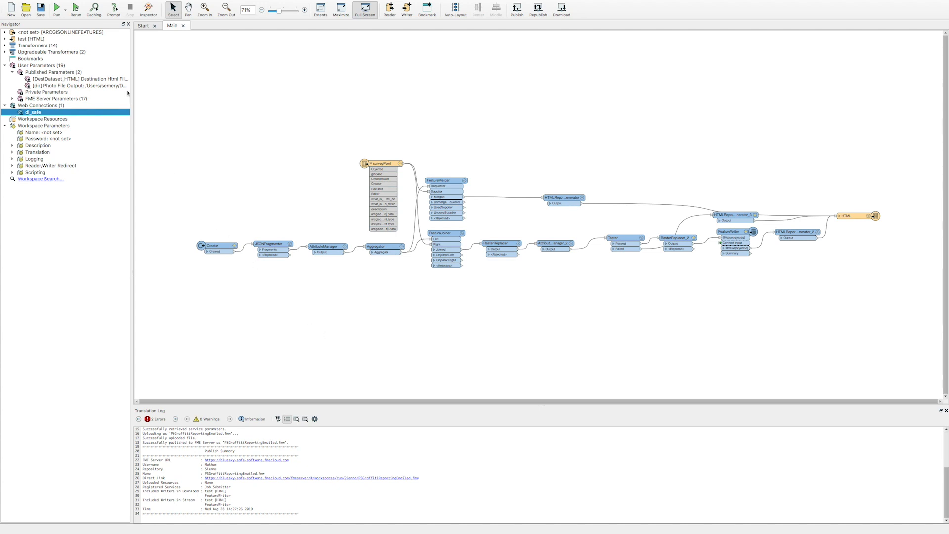
- Inspect and close the HTML destination published parameter's definition in the graffiti workspace
right_click(64, 79)
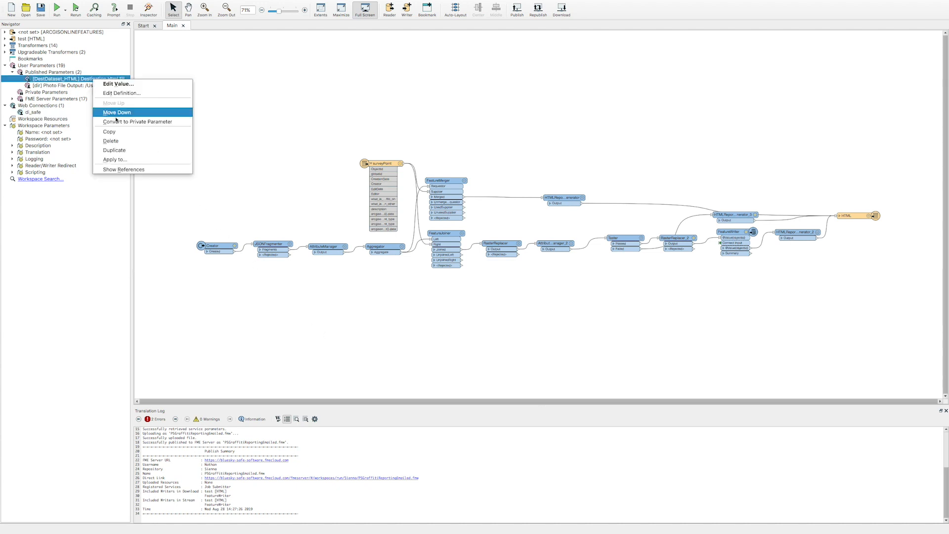
left_click(121, 93)
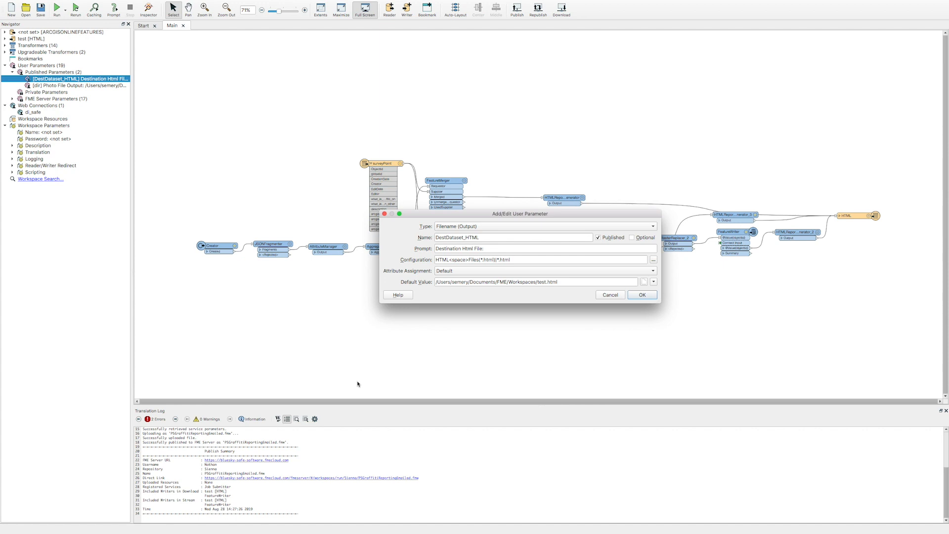
mouse_move(503, 320)
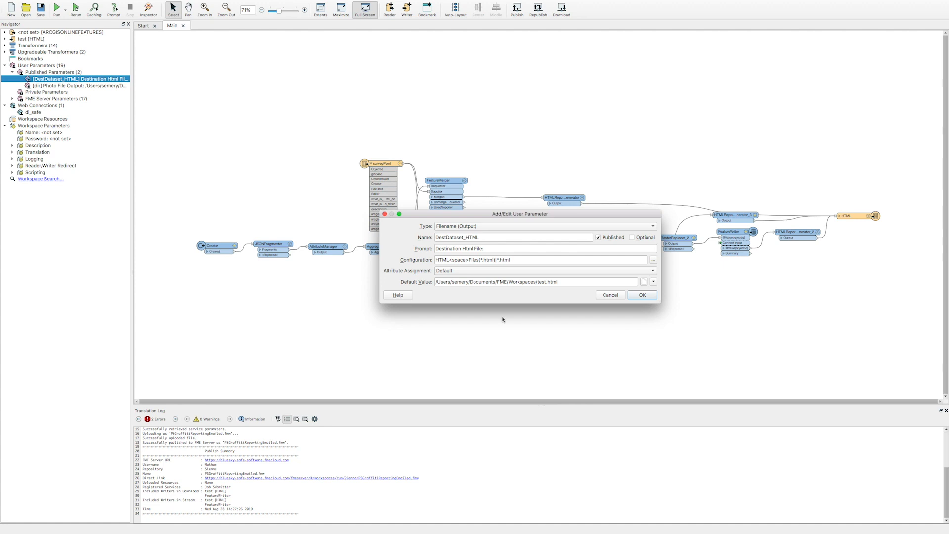
left_click(642, 294)
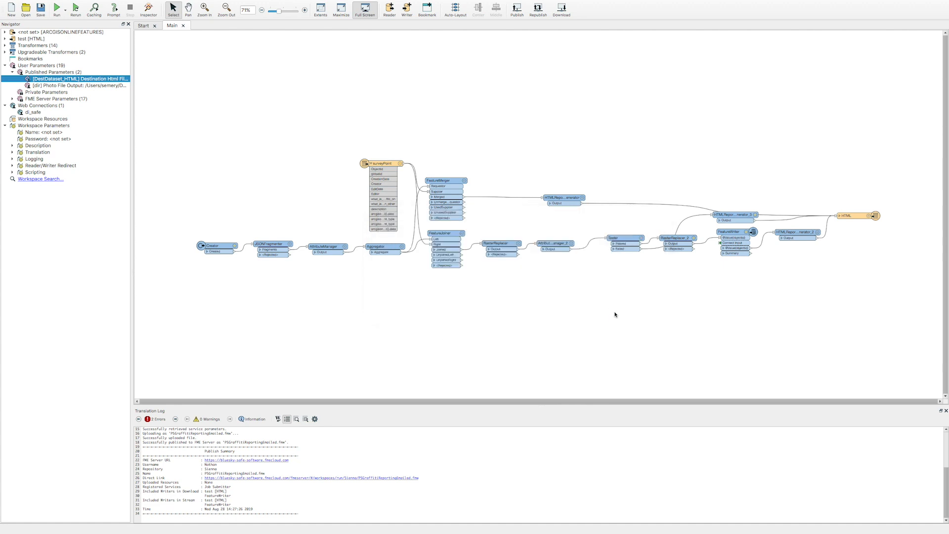
- Publish PSGraffitiReportingEmailed to the bluesky FME Server, uploading the di_safe connection
left_click(513, 9)
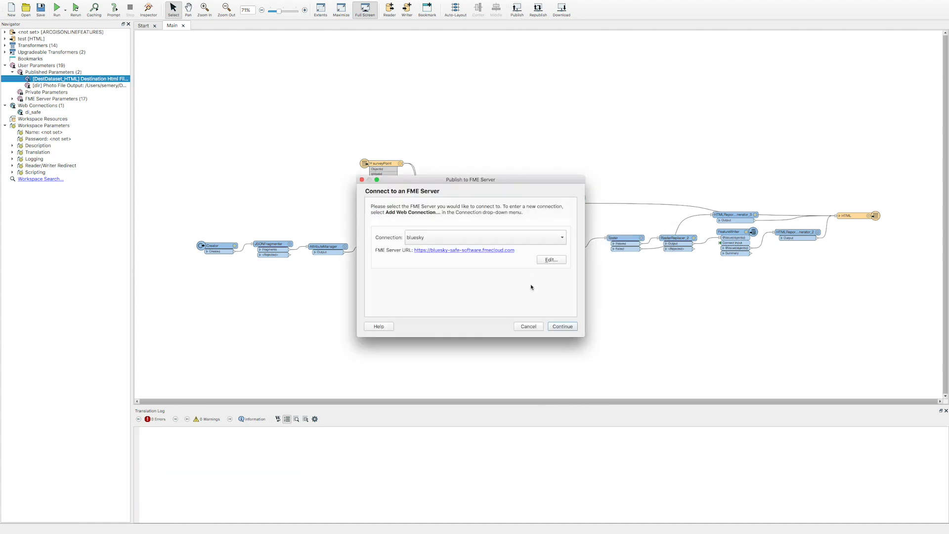
left_click(562, 326)
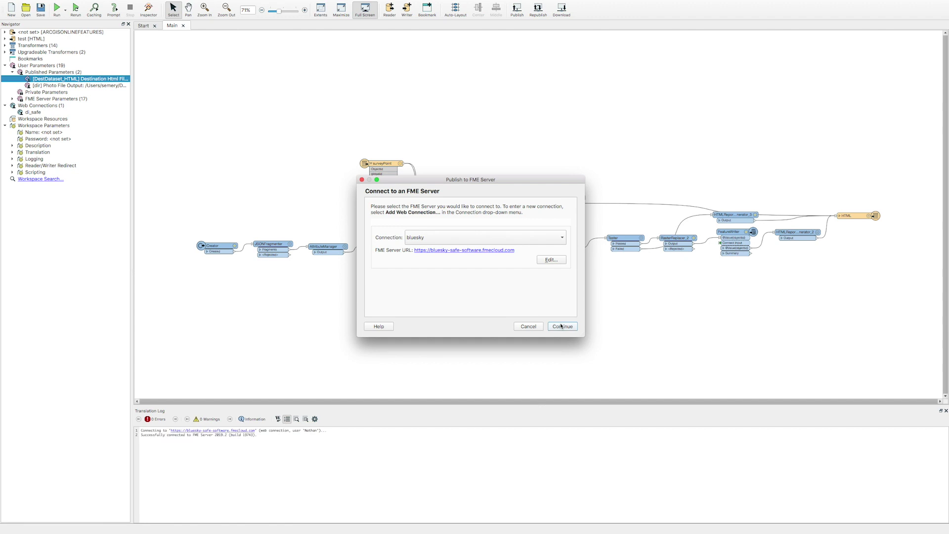
left_click(562, 326)
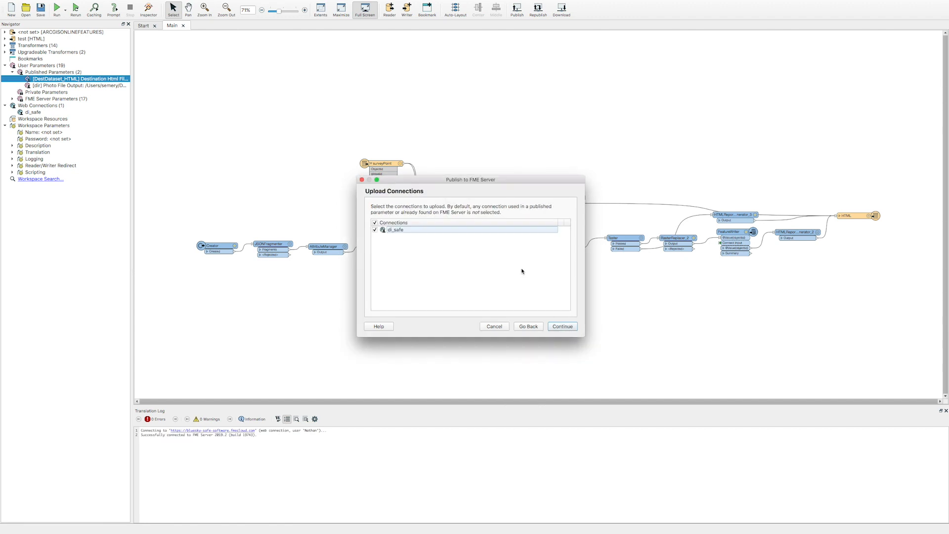
left_click(563, 327)
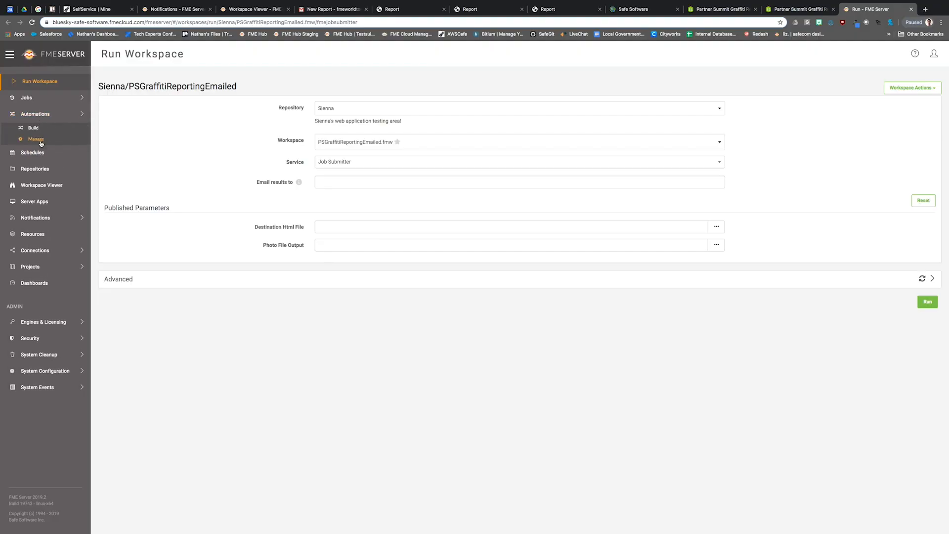
- Build an automation with an FME Server Topic trigger running PSGraffitiReportingEmail.fmw
left_click(36, 139)
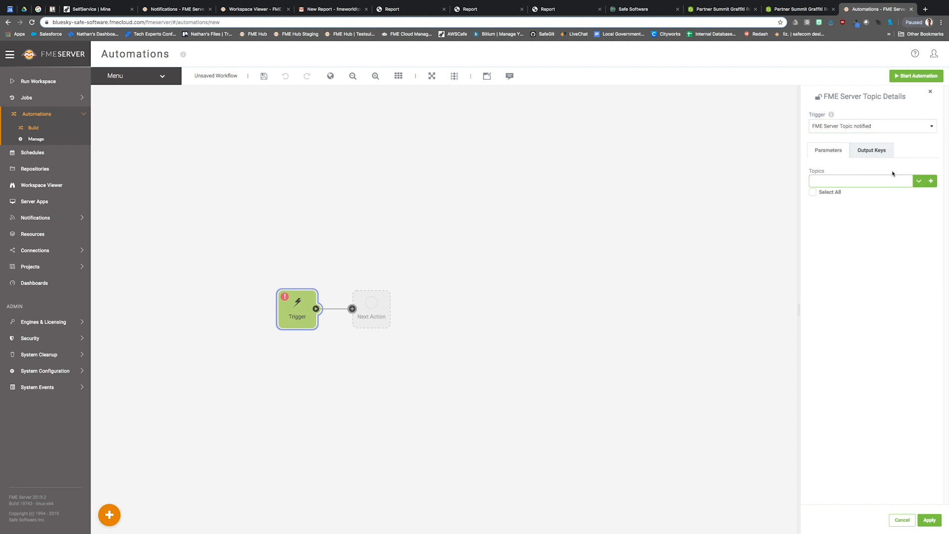
left_click(930, 519)
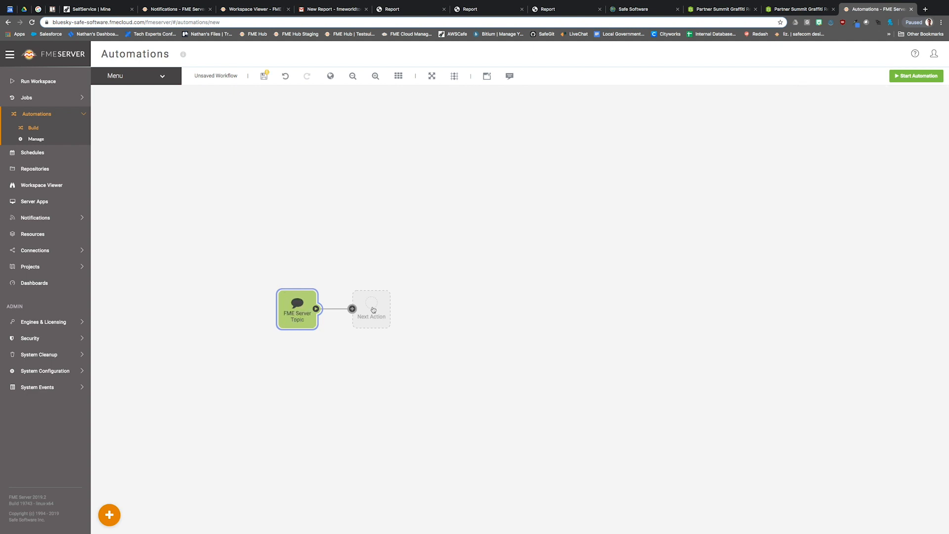
left_click(372, 309)
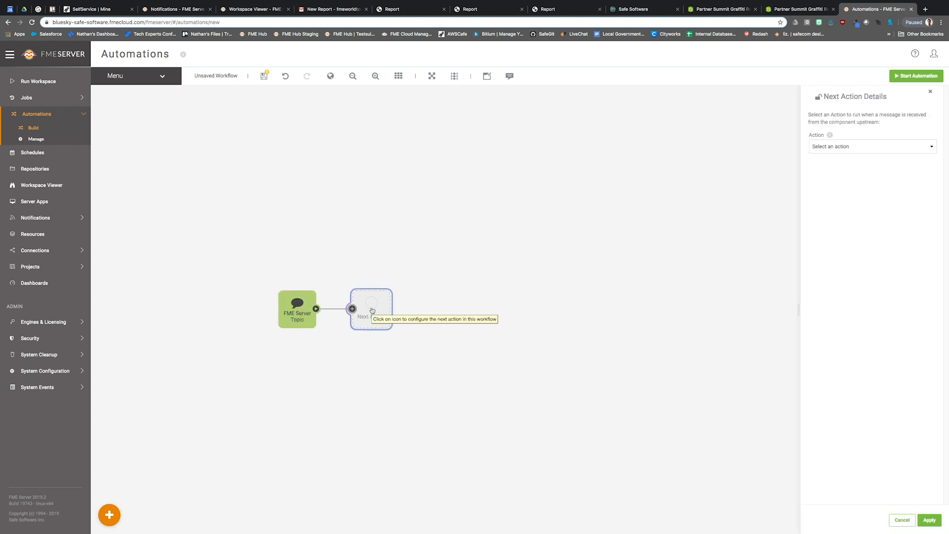
mouse_move(892, 216)
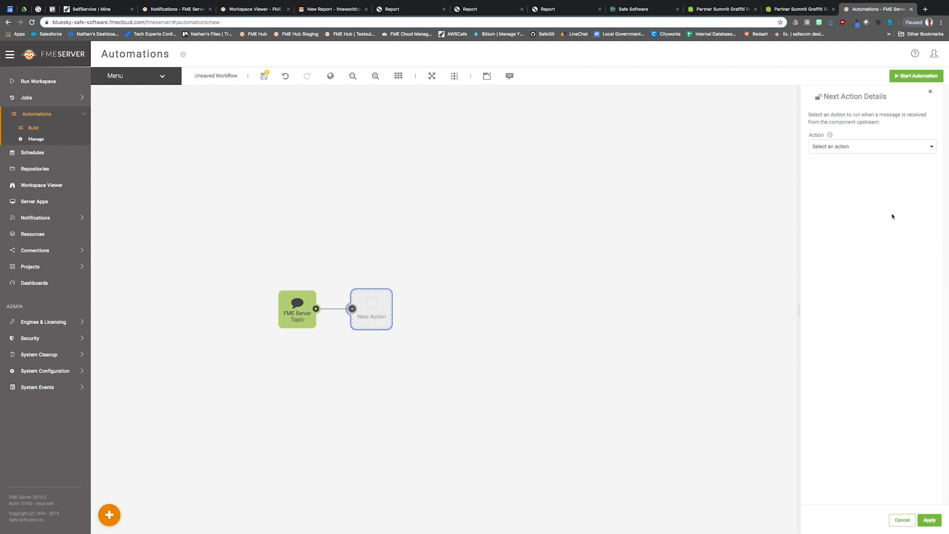
left_click(872, 147)
type("ps")
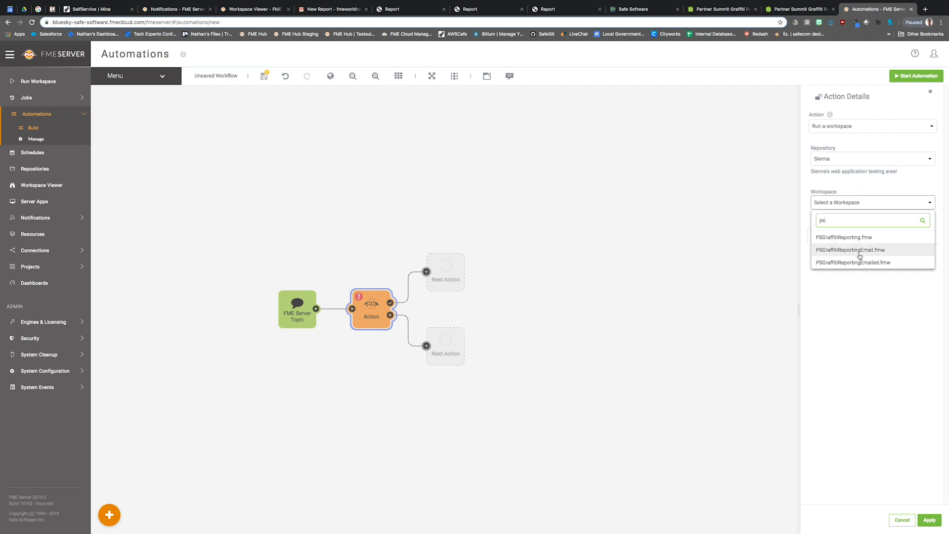
left_click(850, 249)
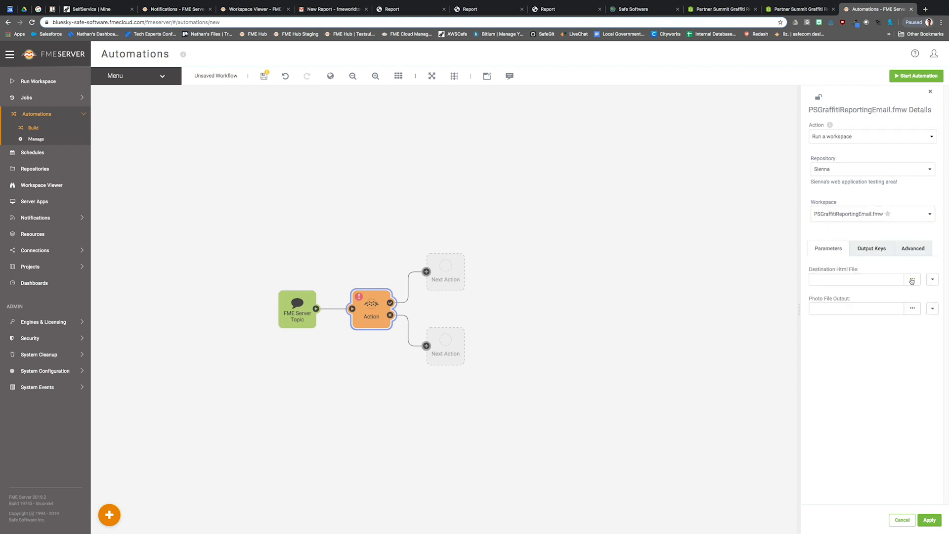
left_click(930, 91)
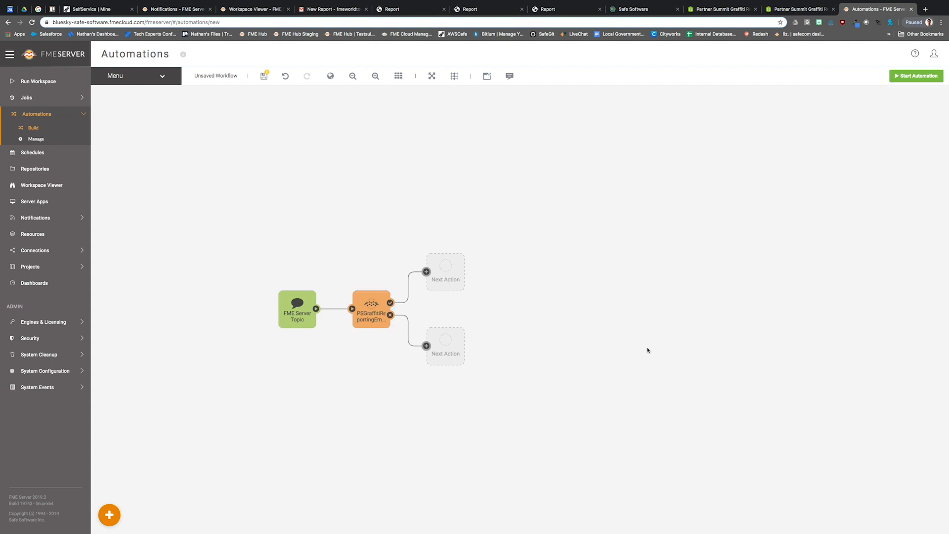
mouse_move(447, 264)
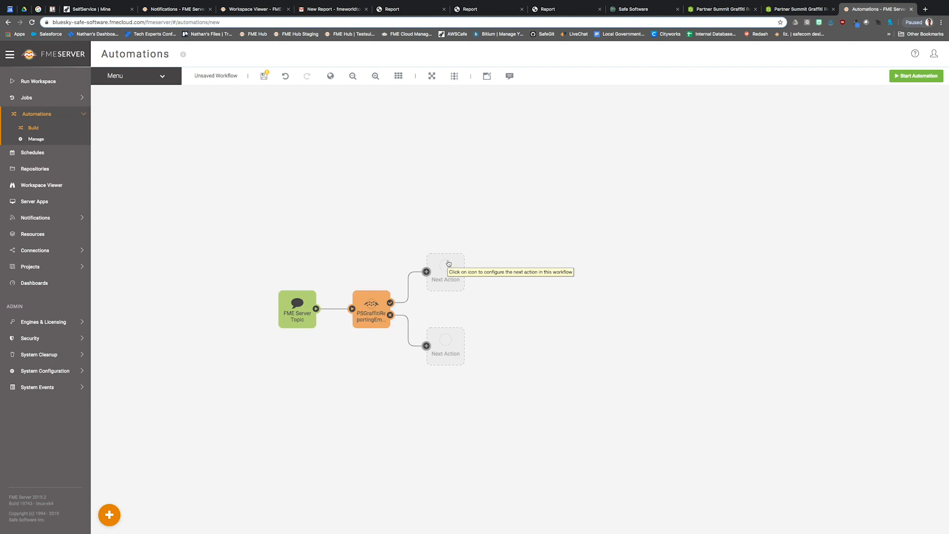
- Add a success-port email action via smtp.gmail.com port 465 with subject 'New Report!'
left_click(445, 270)
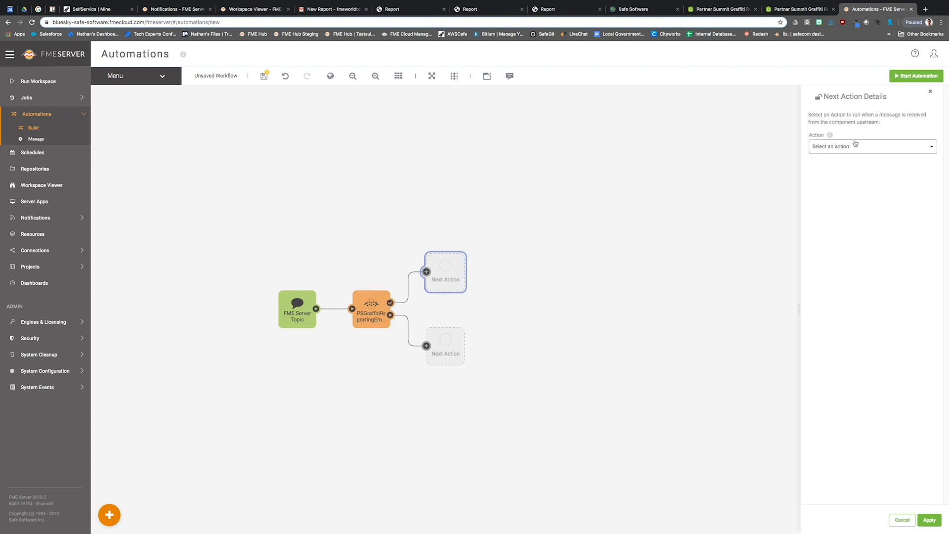
left_click(872, 146)
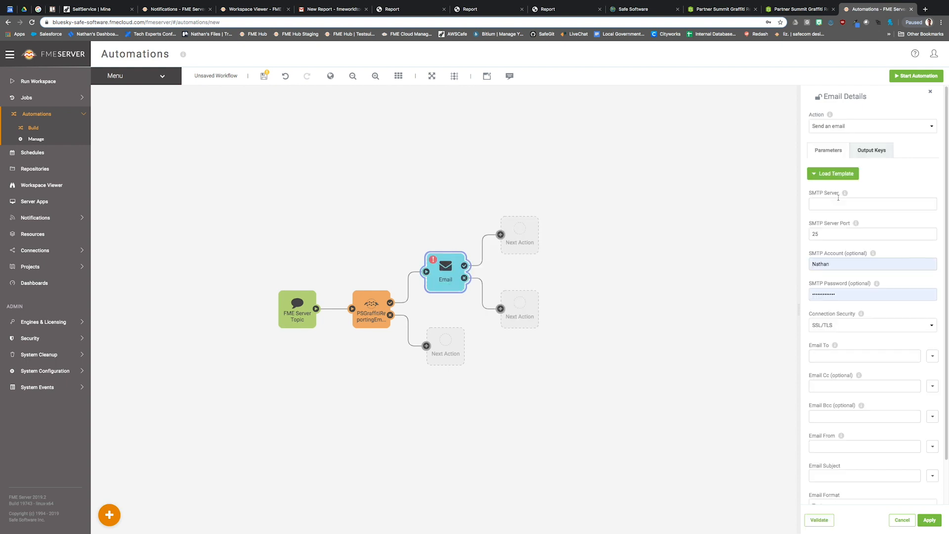
left_click(819, 520)
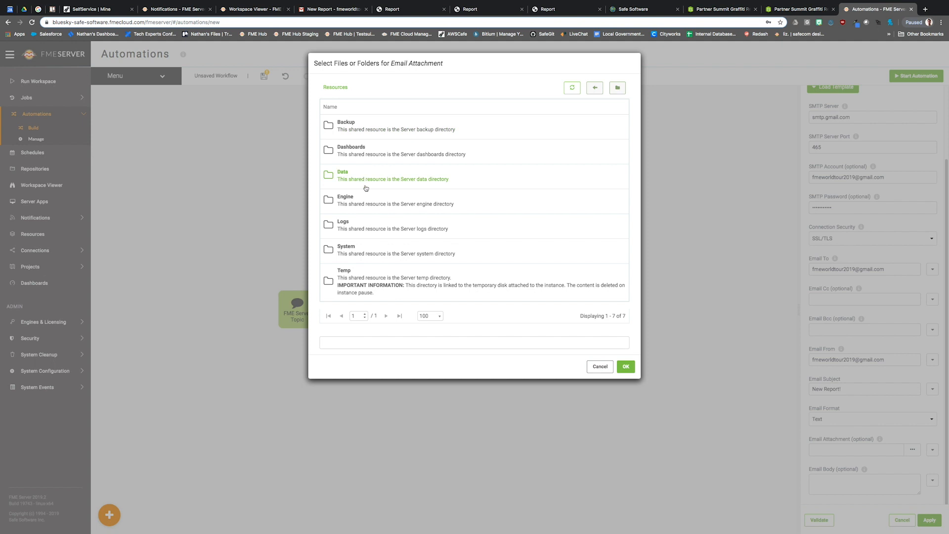
double_click(343, 172)
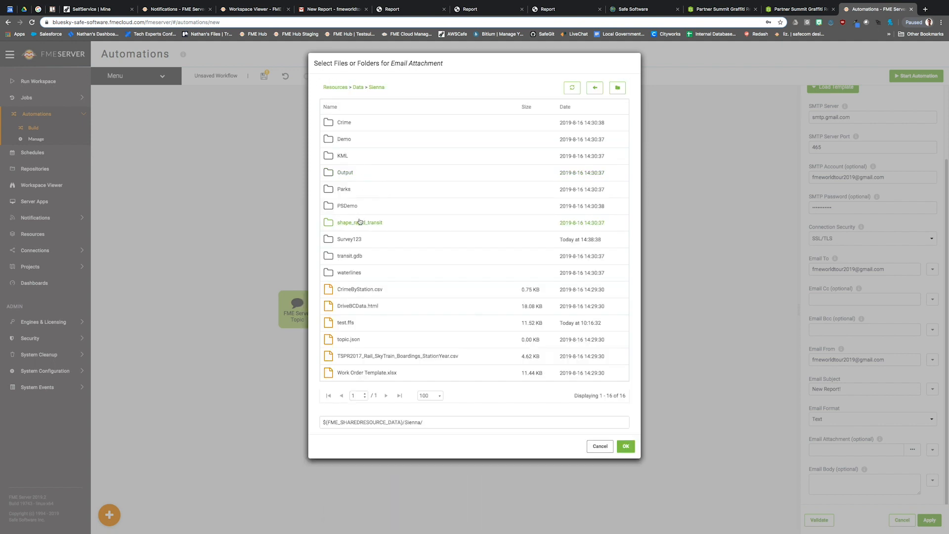
left_click(625, 446)
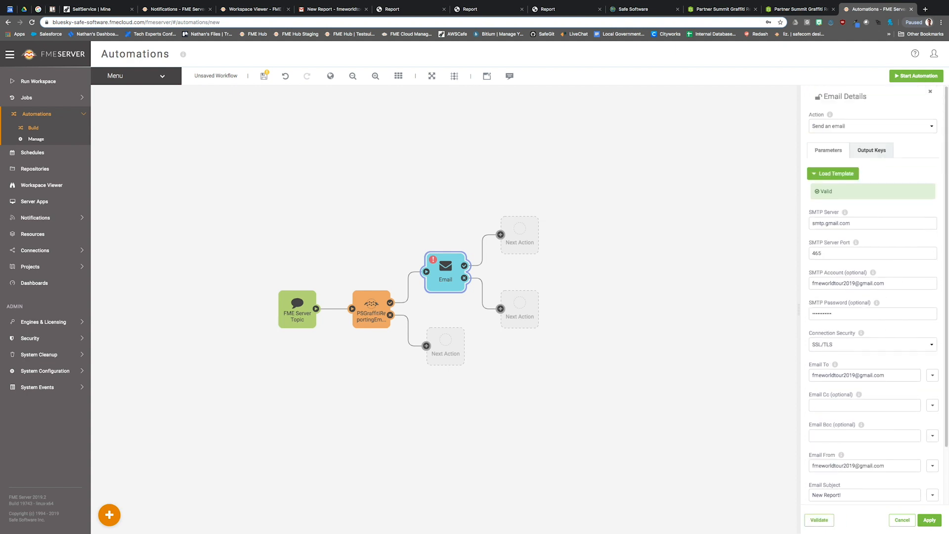
left_click(930, 520)
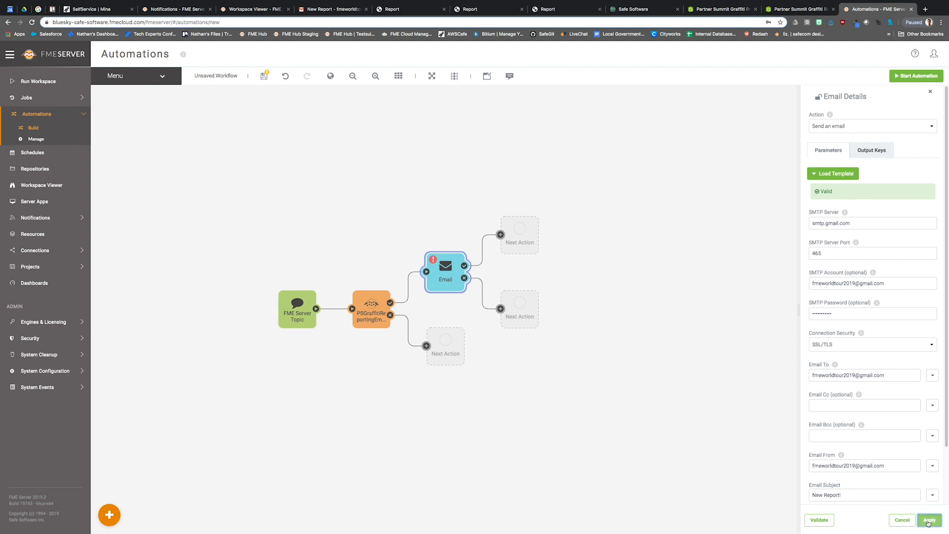
left_click(928, 520)
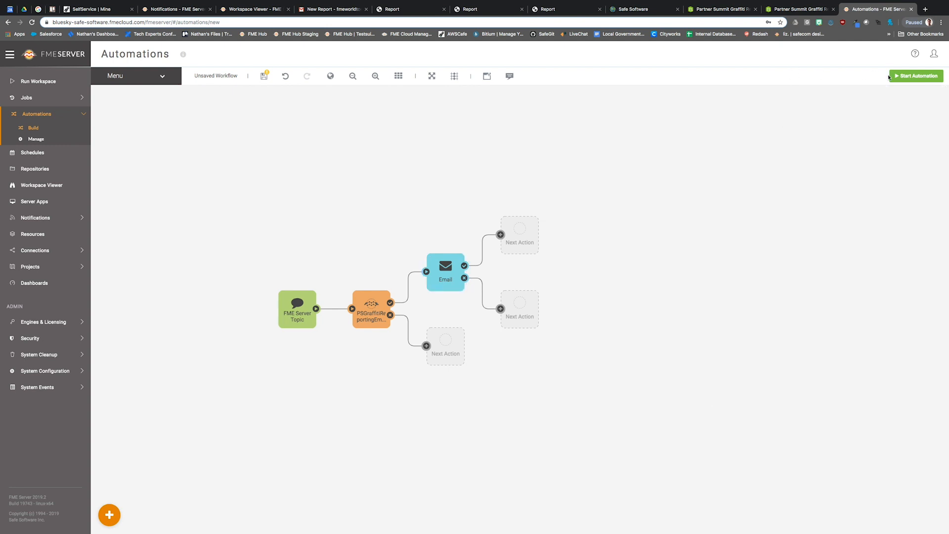
- Start the automation, saving it under the name Survey123Connection
left_click(915, 75)
type("Survey123Connection")
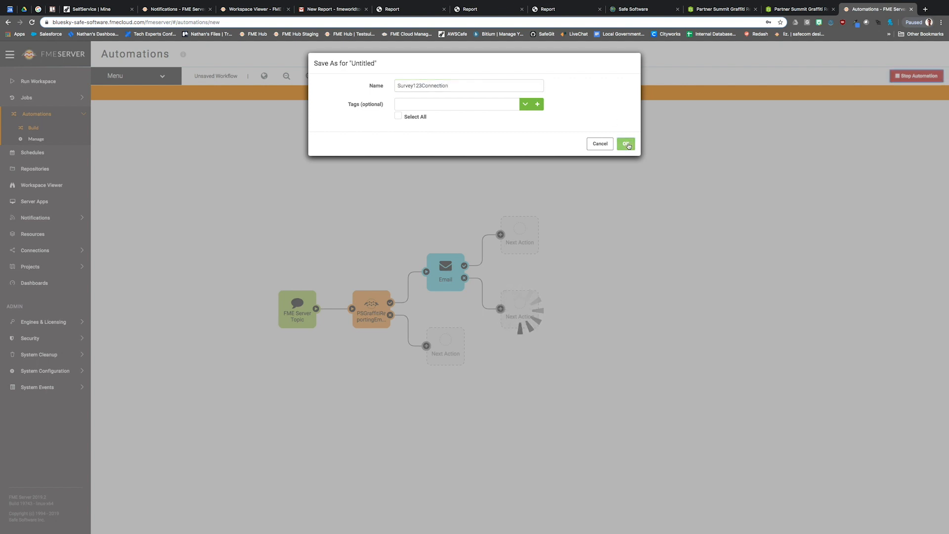
left_click(626, 144)
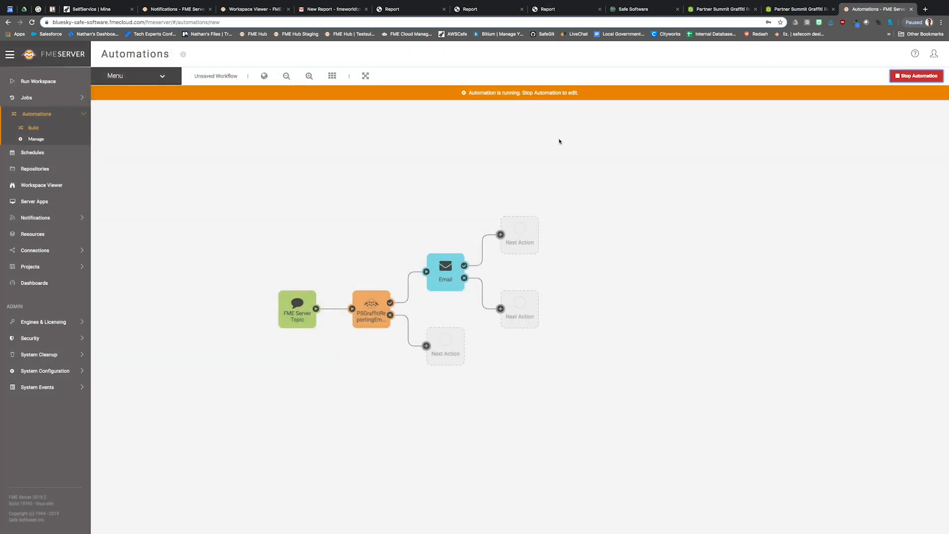